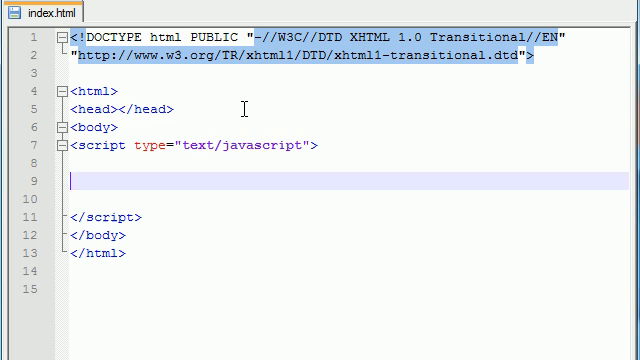
Declare var bucky = new Array(); in the script block
type("var")
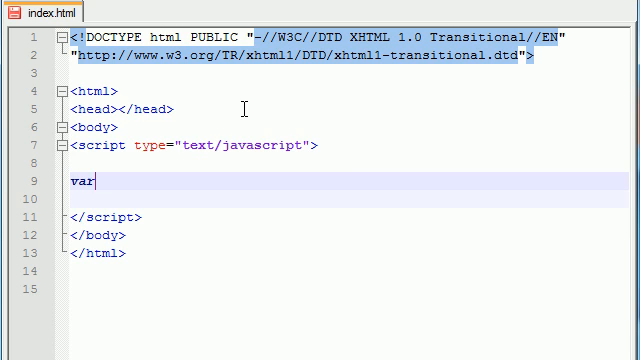
type("bucky")
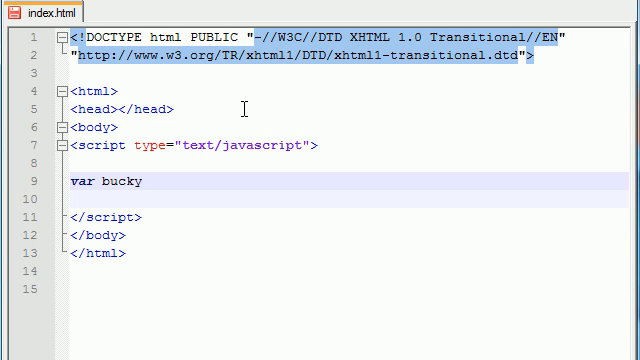
type("= new Arra")
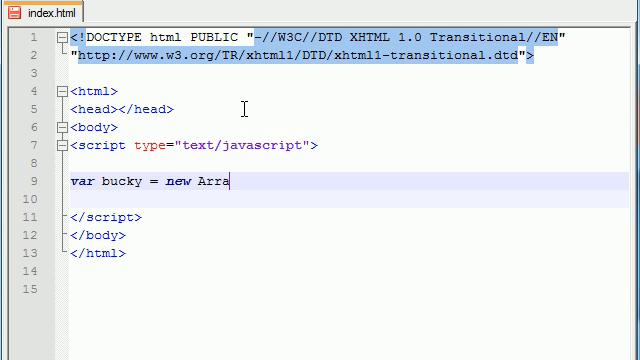
type("y();")
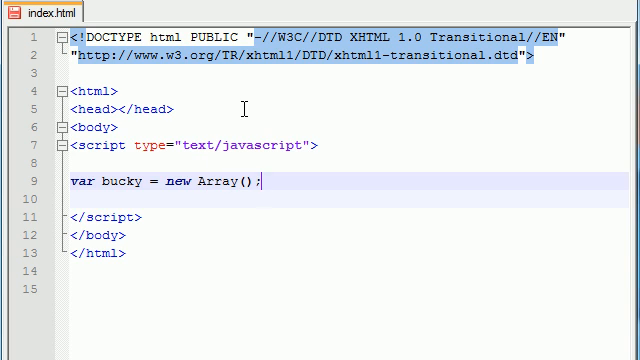
key("Return")
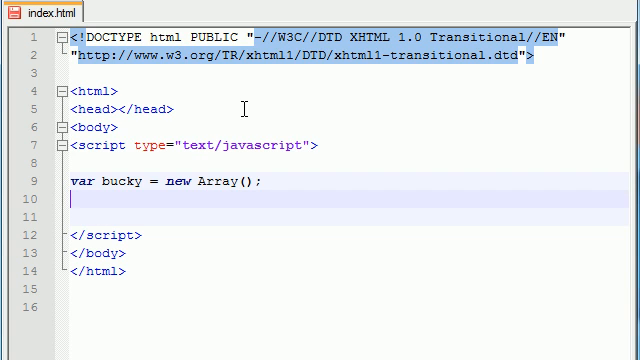
Assign "blue" to bucky["color"] on the next line
type("bucky[]")
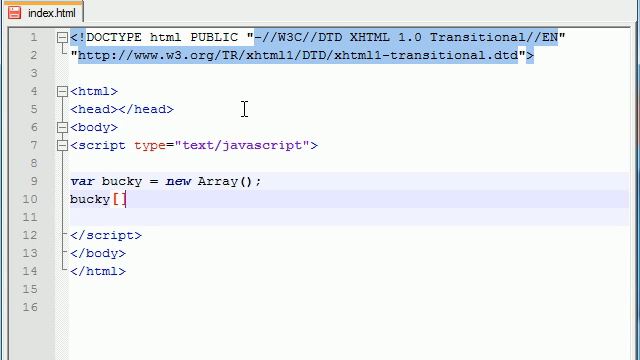
type("1")
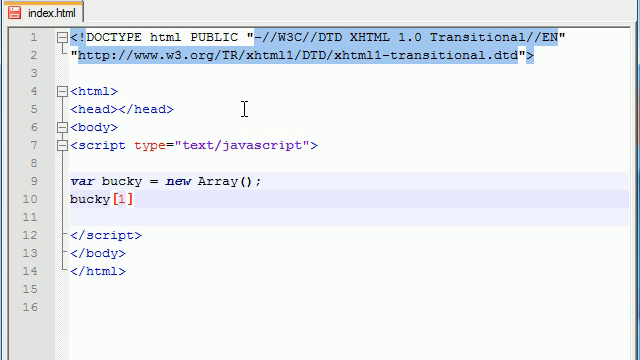
type("\"\"")
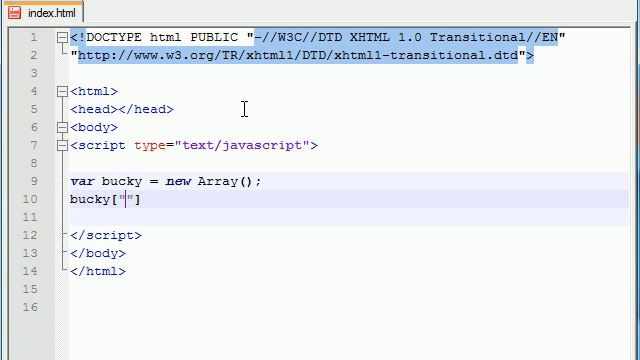
type("color")
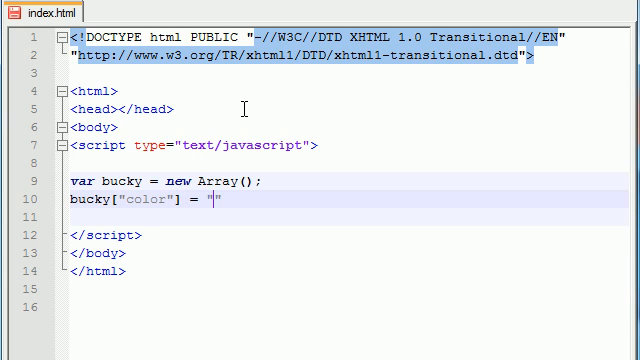
type("blue")
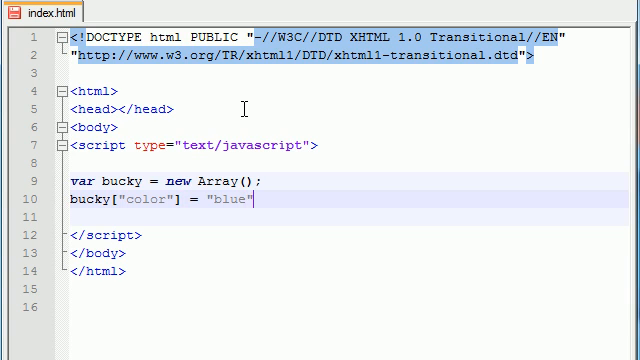
type(";")
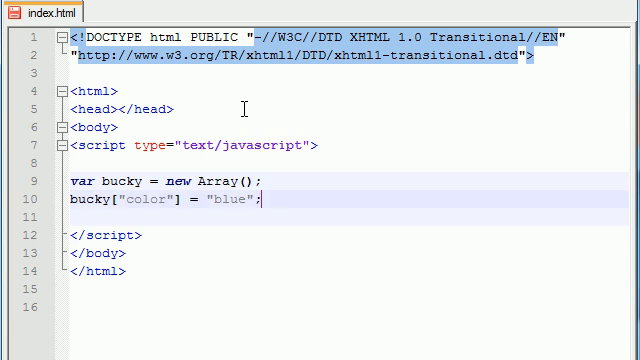
key("enter")
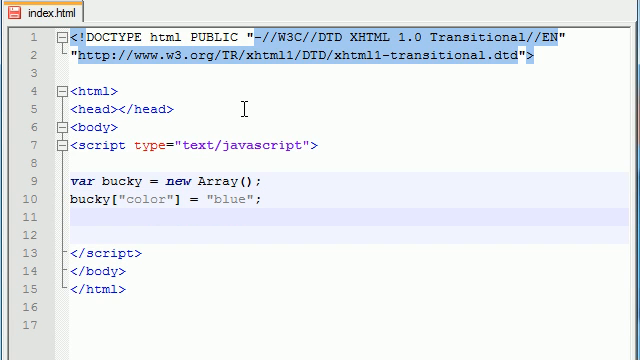
Assign "hot pockets" to bucky["food"] below the color line
left_click(76, 218)
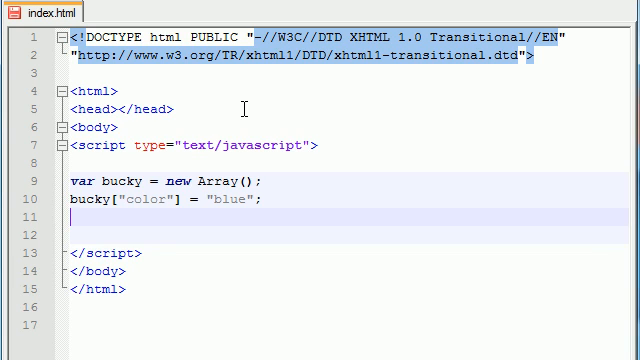
type("bucky[]")
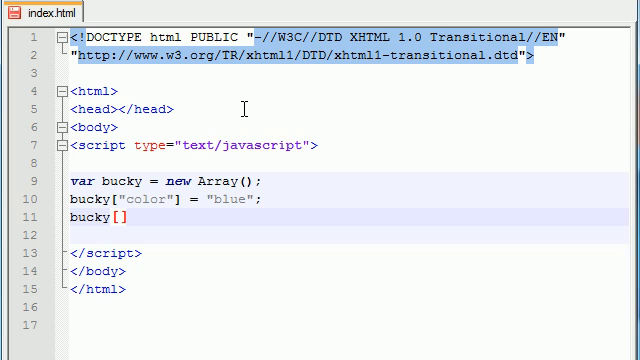
type("\"")
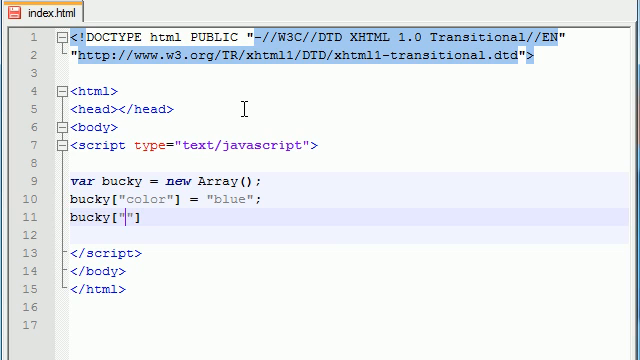
type("food")
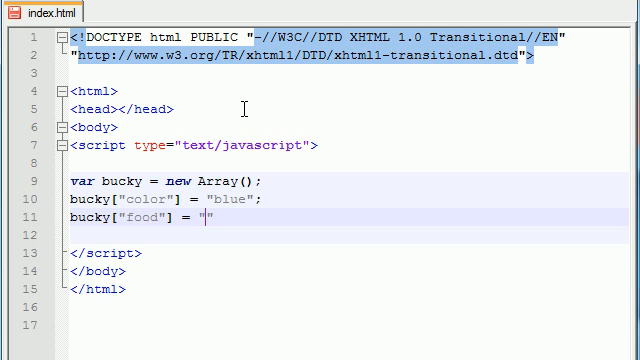
type("hot pockets")
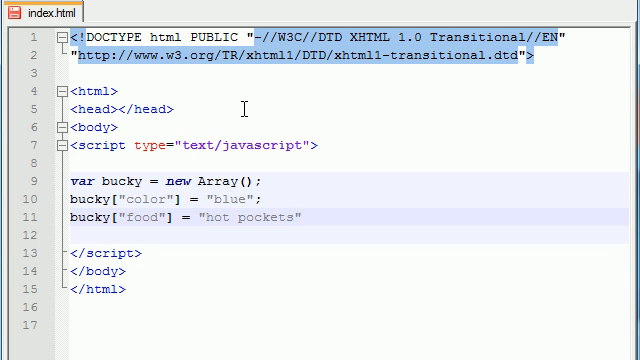
type(";")
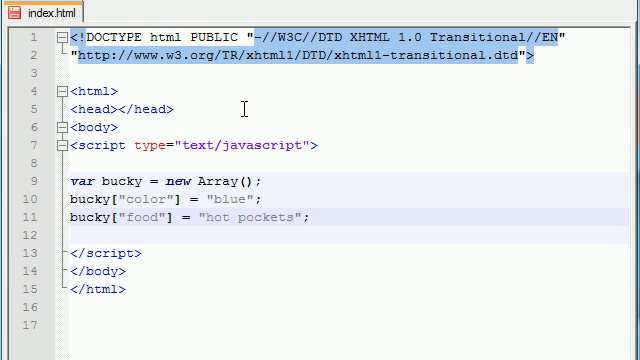
key("Return")
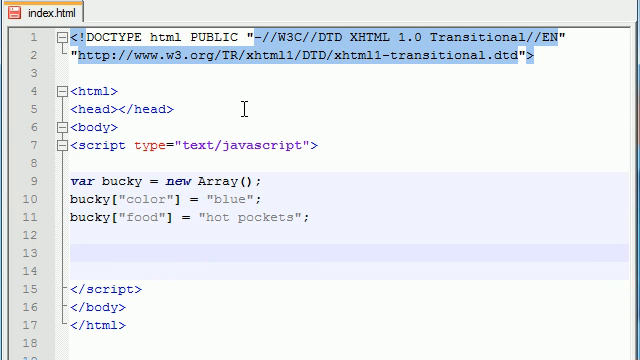
mouse_move(144, 204)
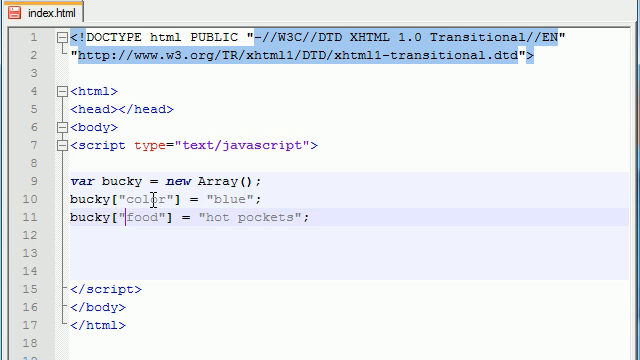
double_click(132, 218)
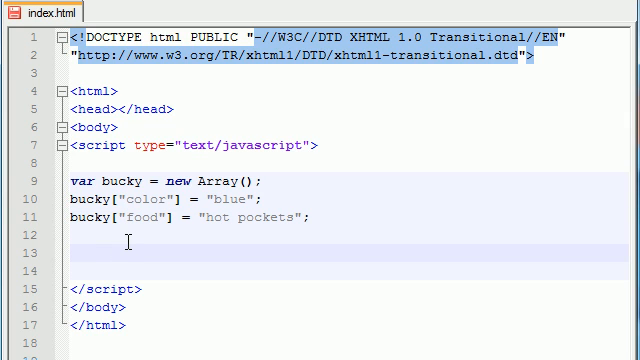
Write document.write("buckys favoutire food is " + bucky["food"]); on line 13
type("docu")
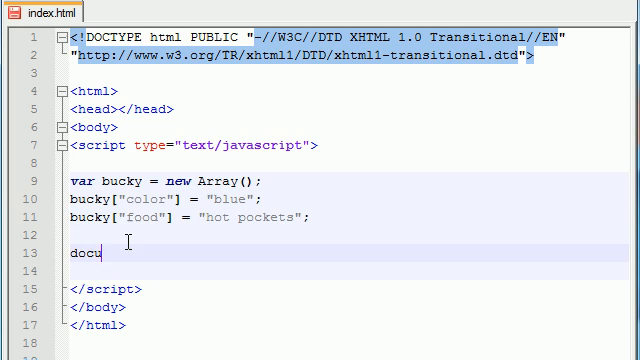
type("ment.w")
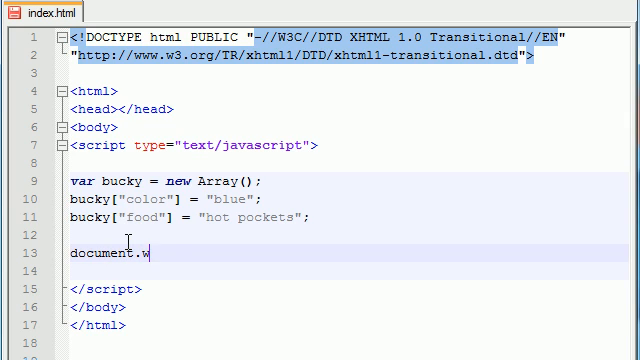
type("rite()\"")
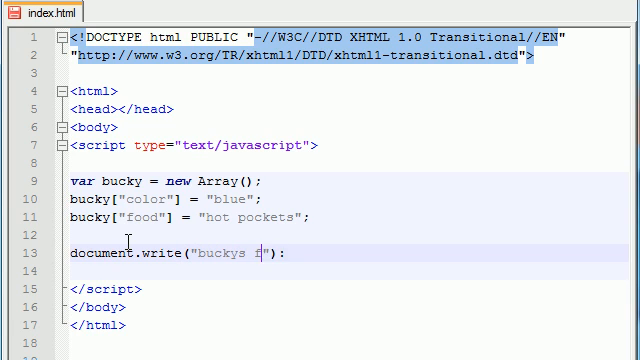
type("avoutire")
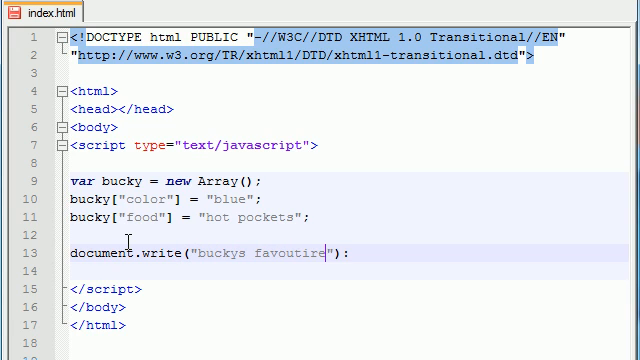
type("food is")
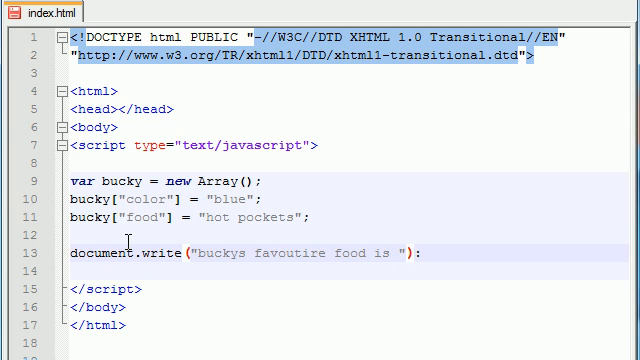
type("+")
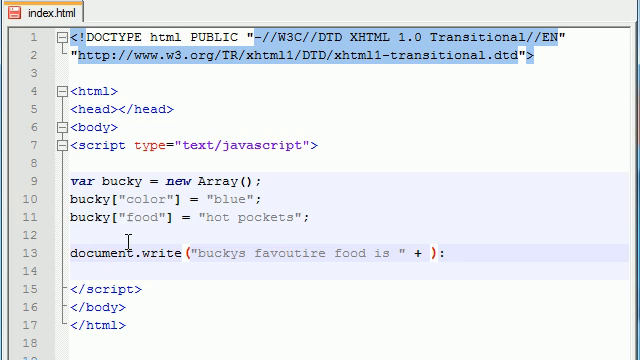
type("bucky")
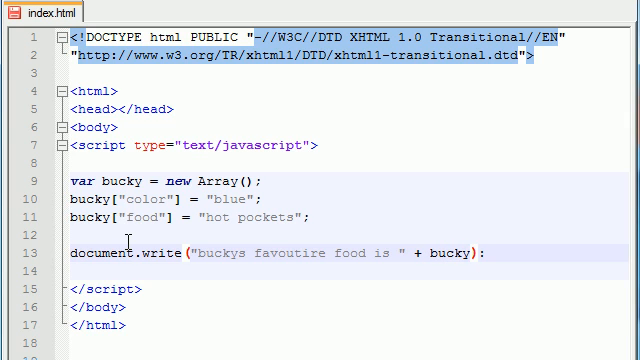
type("[]")
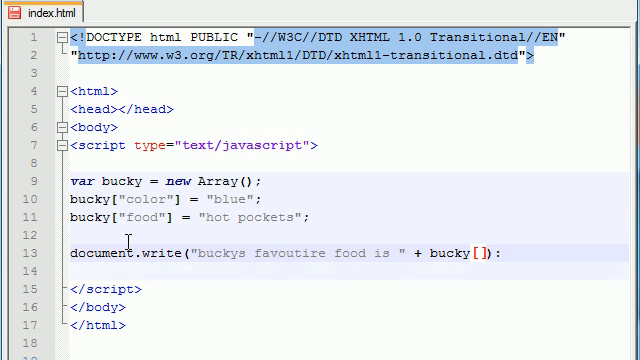
type("\"food\"")
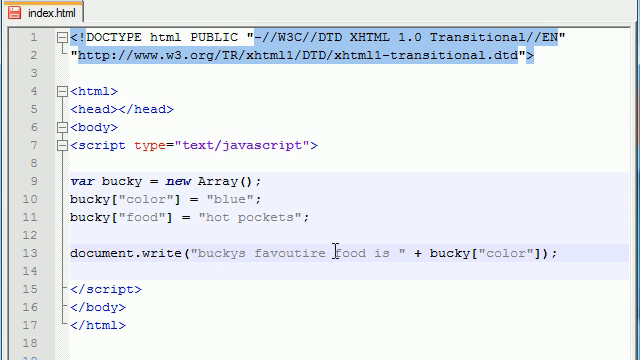
View index.html's output "buckys favoutire food is blue" in Chrome and return to the script
double_click(490, 252)
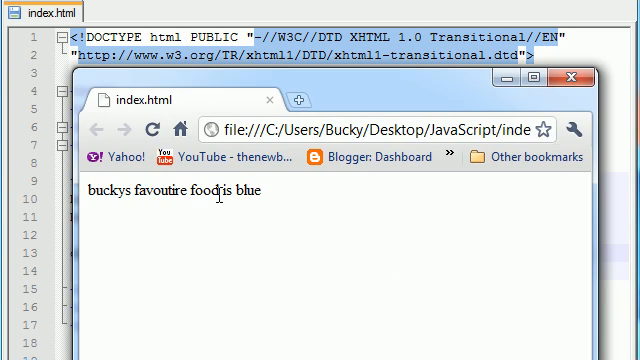
double_click(234, 188)
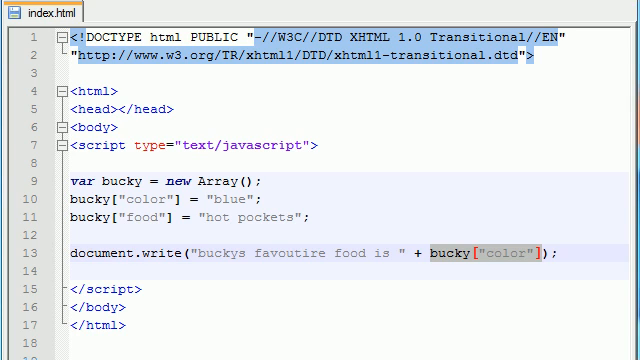
left_click(536, 256)
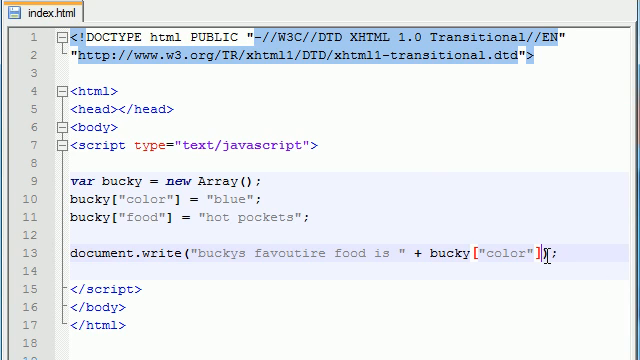